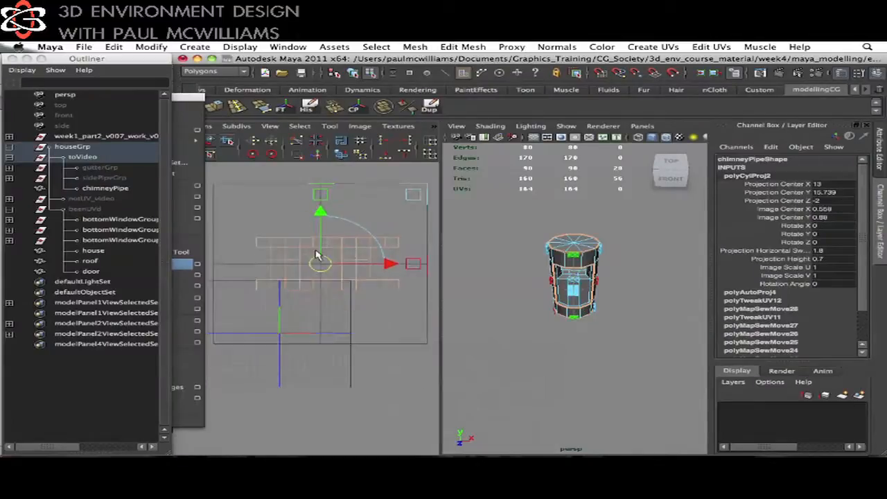
Drag the polyCylProj2 manipulator to fit the cylindrical UV projection around chimneyPipe
left_click_drag(319, 262, 315, 234)
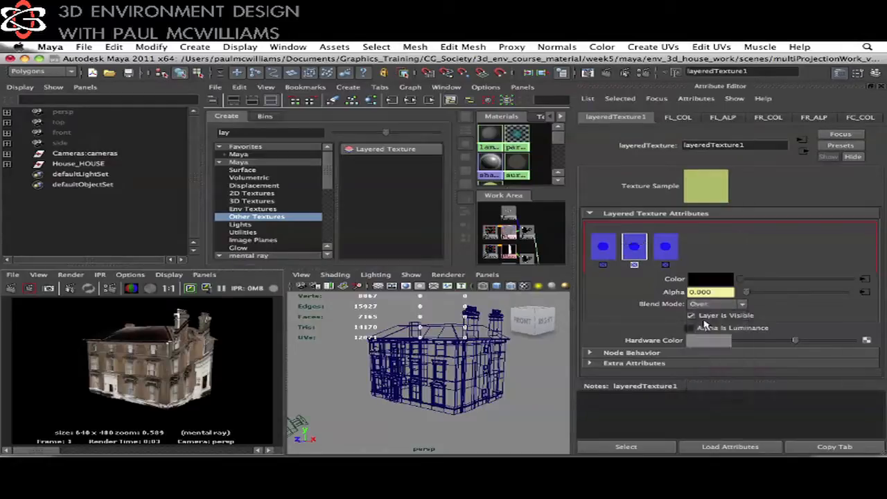
Edit the three-layer Layered Texture's layers in the Attribute Editor
left_click(633, 246)
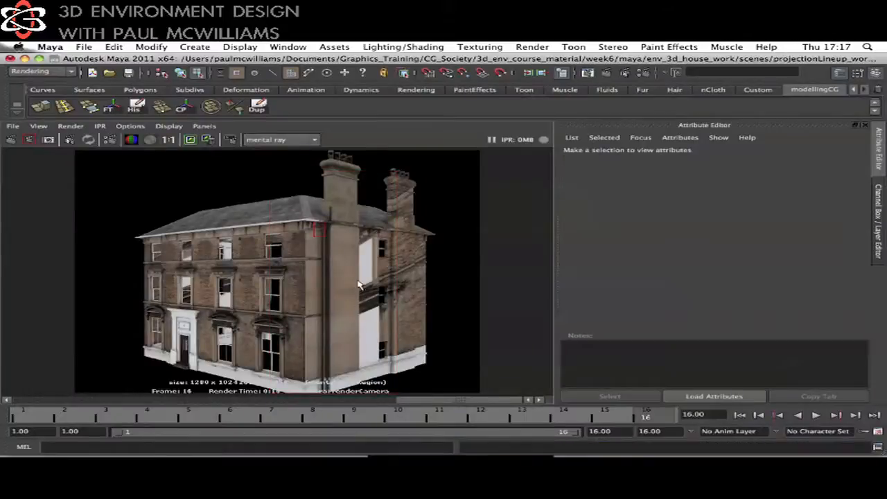
Drag in the Render View while rendering frame 16 with mental ray at 1280 × 1024
left_click_drag(312, 218, 364, 385)
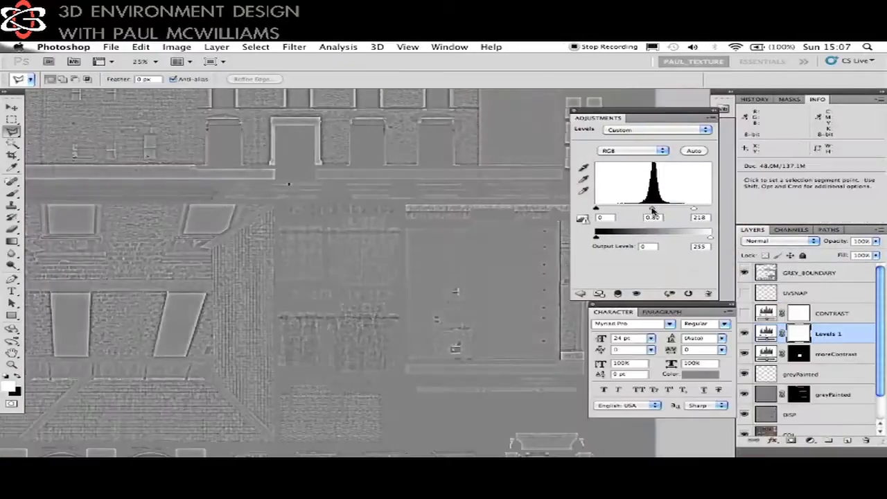
Drag the Levels 1 grey midtone slider from 0.80 to 0.78
left_click_drag(657, 207, 652, 208)
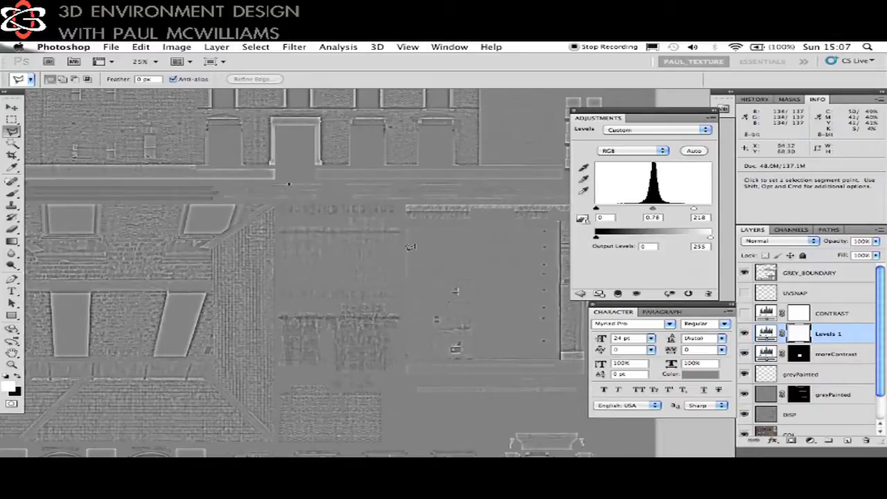